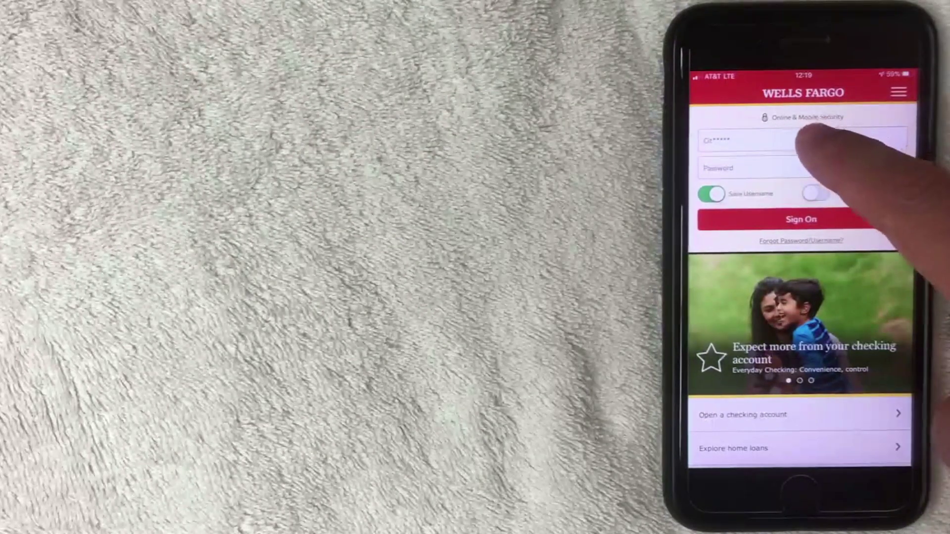
Enter the account password for the saved username and sign on
{"action": "left_click", "coordinate": [802, 168]}
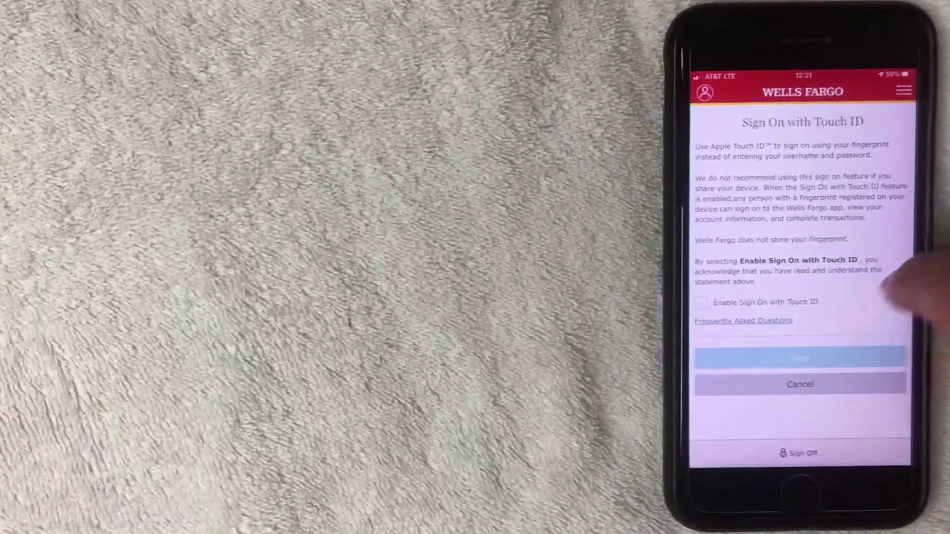
Tick Enable Sign On with Touch ID, accepting the fingerprint statement, and save it
{"action": "left_click", "coordinate": [700, 303]}
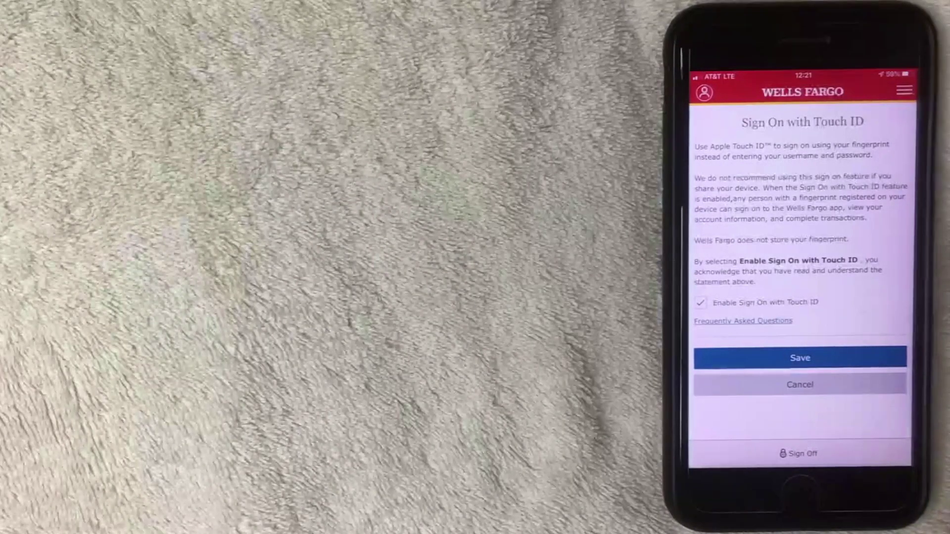
{"action": "left_click", "coordinate": [799, 358]}
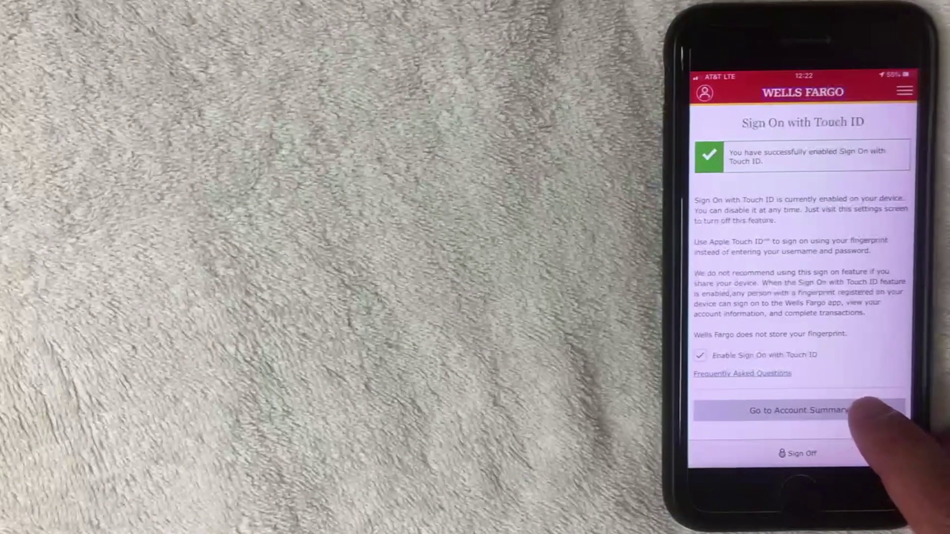
Continue from the Touch ID success screen to Account Summary
{"action": "left_click", "coordinate": [799, 409]}
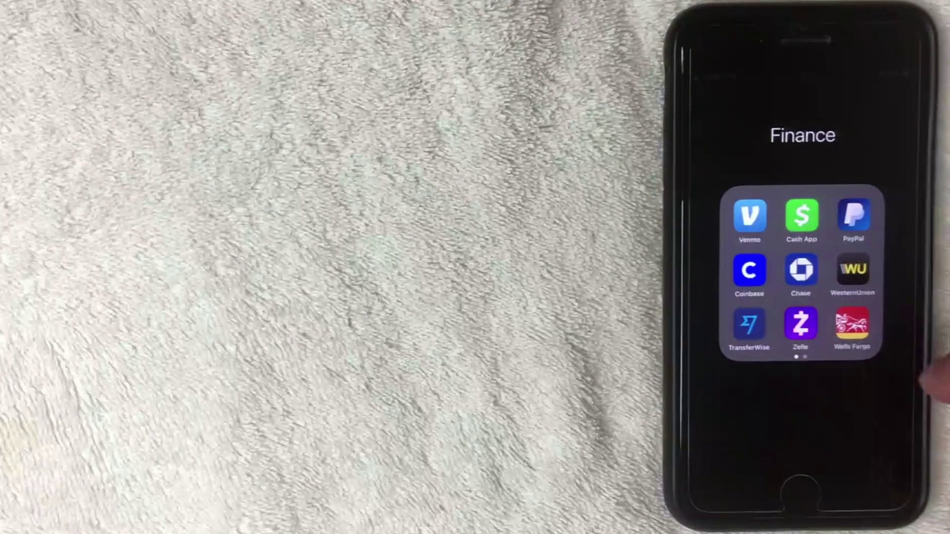
Launch Wells Fargo from the Finance folder so it prompts for Touch ID
{"action": "left_click", "coordinate": [853, 323]}
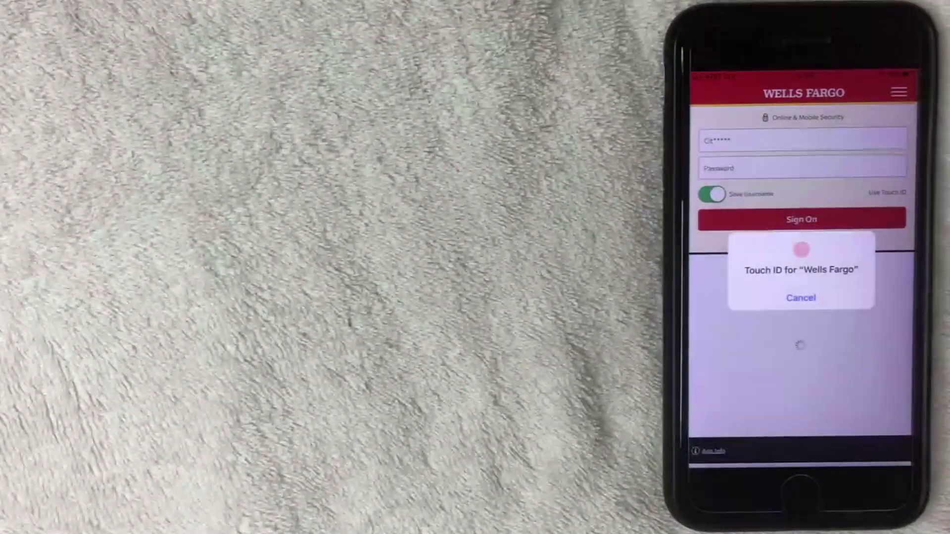